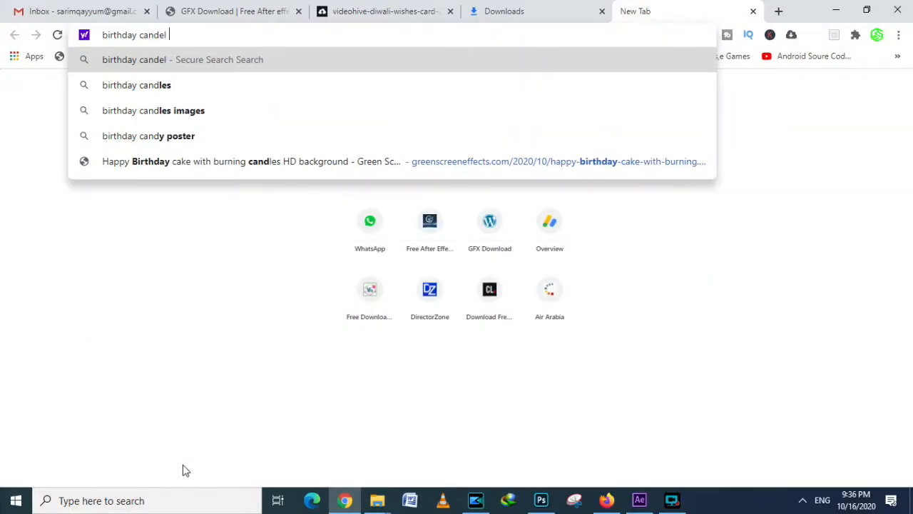
# Show image results for 'birthday candle wallpapers' filtered to free to modify, share and use commercially.
pyautogui.write('wallpapers images')
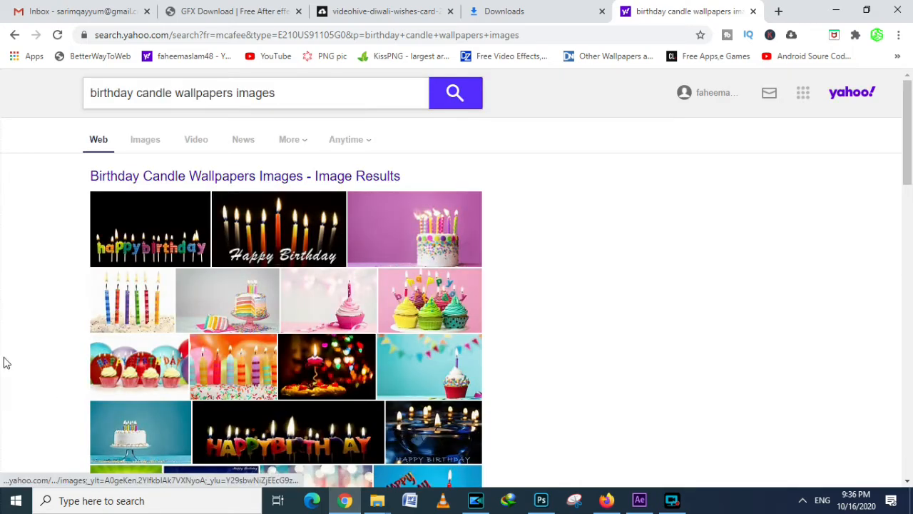
pyautogui.moveTo(146, 146)
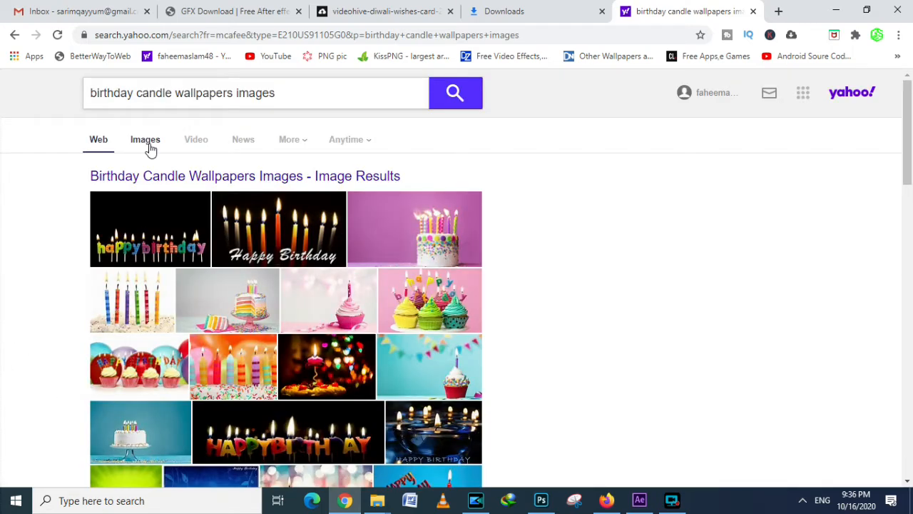
pyautogui.click(289, 140)
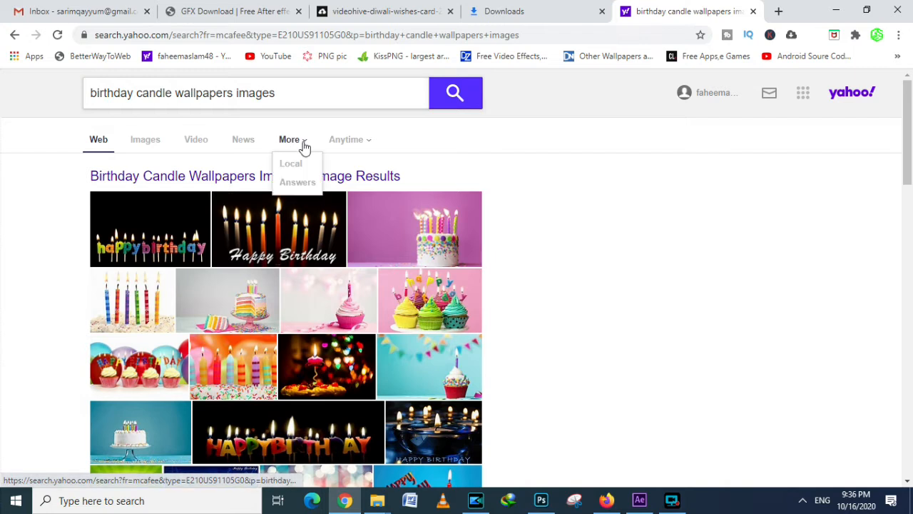
pyautogui.click(346, 140)
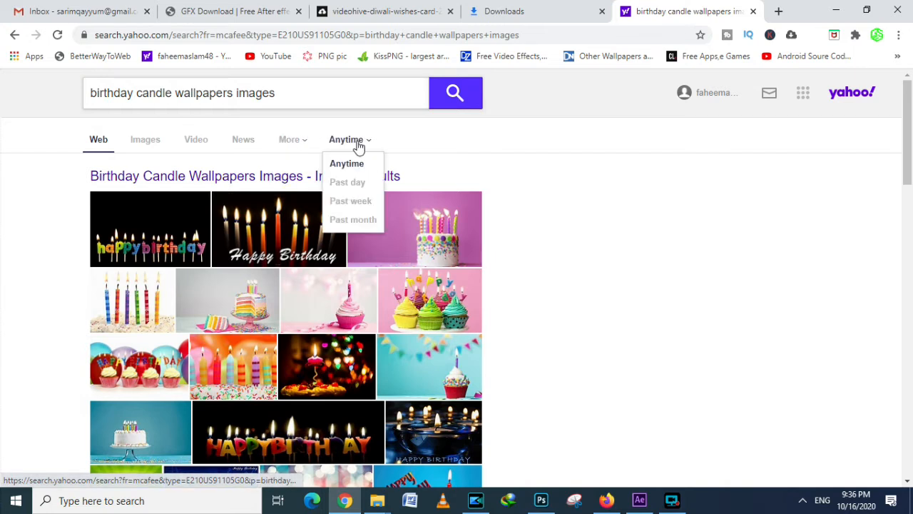
pyautogui.click(145, 140)
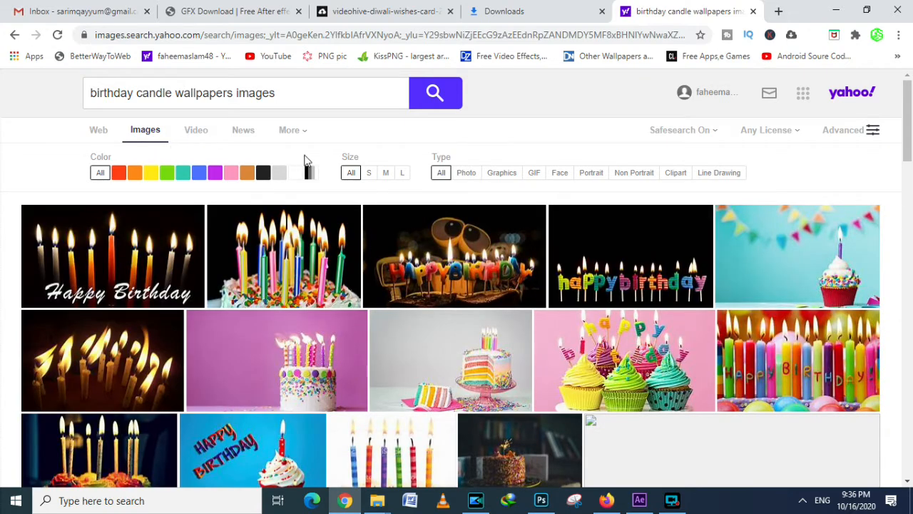
pyautogui.click(769, 129)
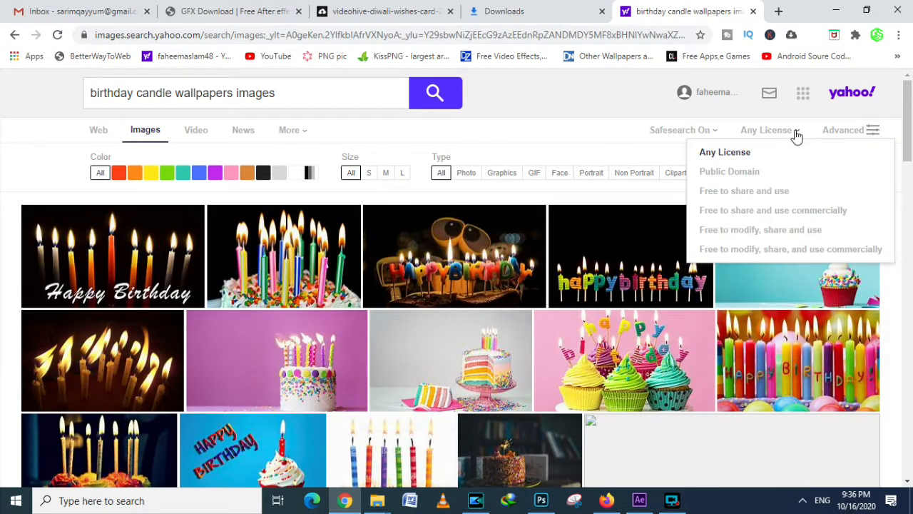
pyautogui.moveTo(739, 256)
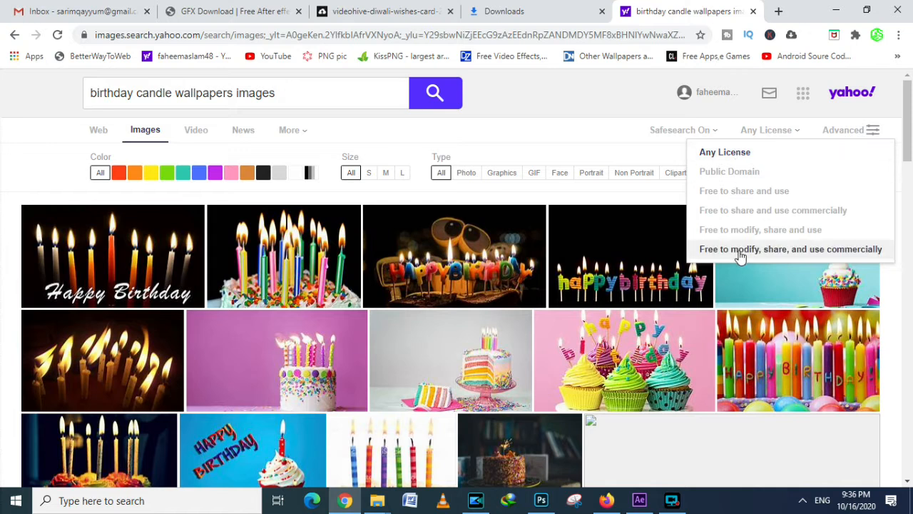
pyautogui.click(791, 248)
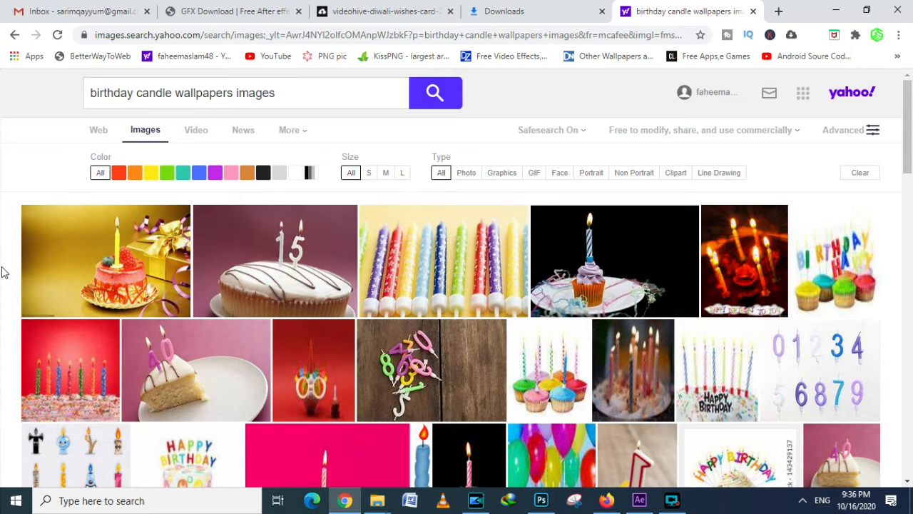
pyautogui.moveTo(127, 265)
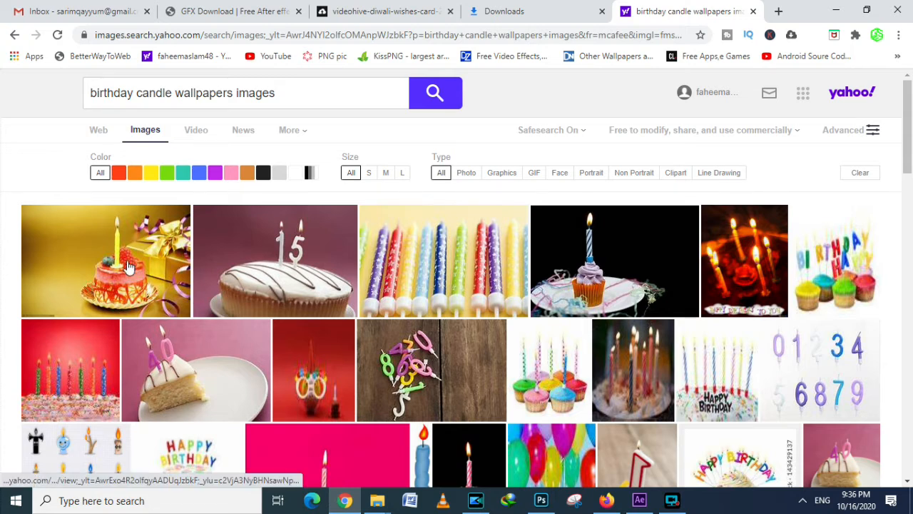
# Preview the golden cake photo with the single yellow candle from the results.
pyautogui.click(127, 264)
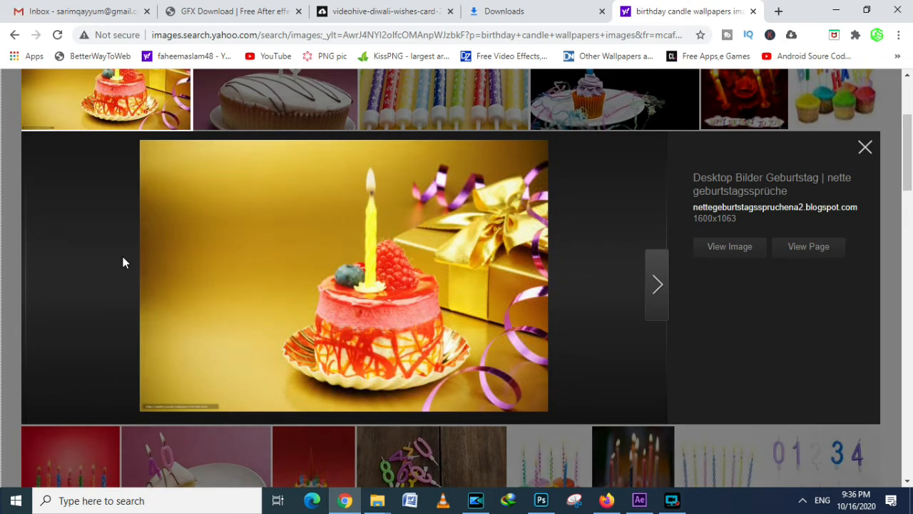
pyautogui.scroll(-3)
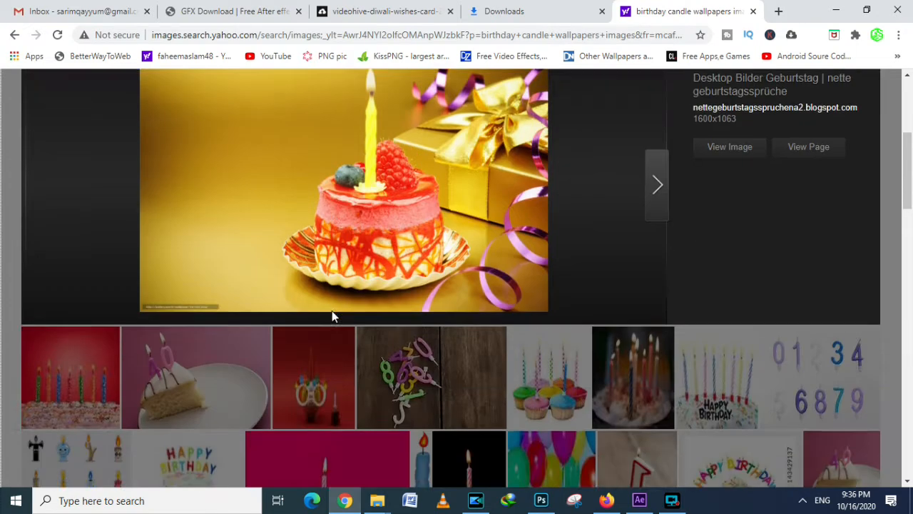
pyautogui.scroll(-3)
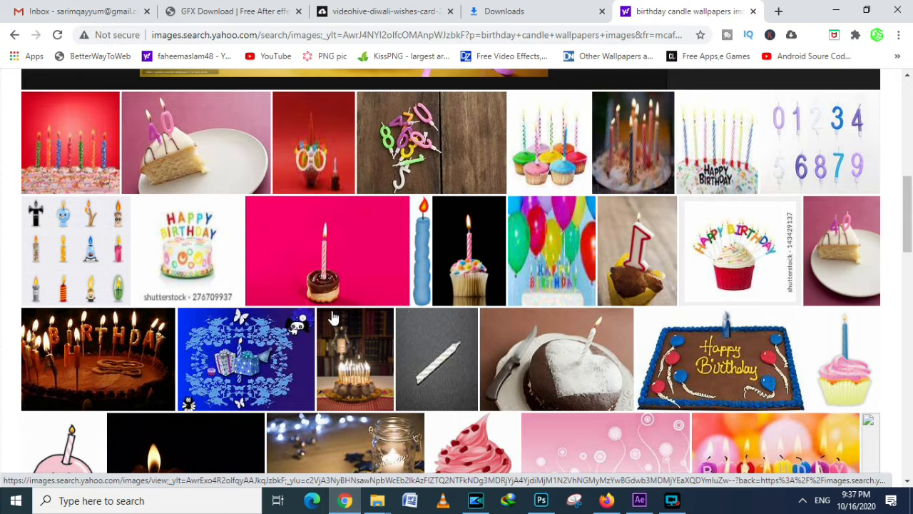
pyautogui.scroll(-3)
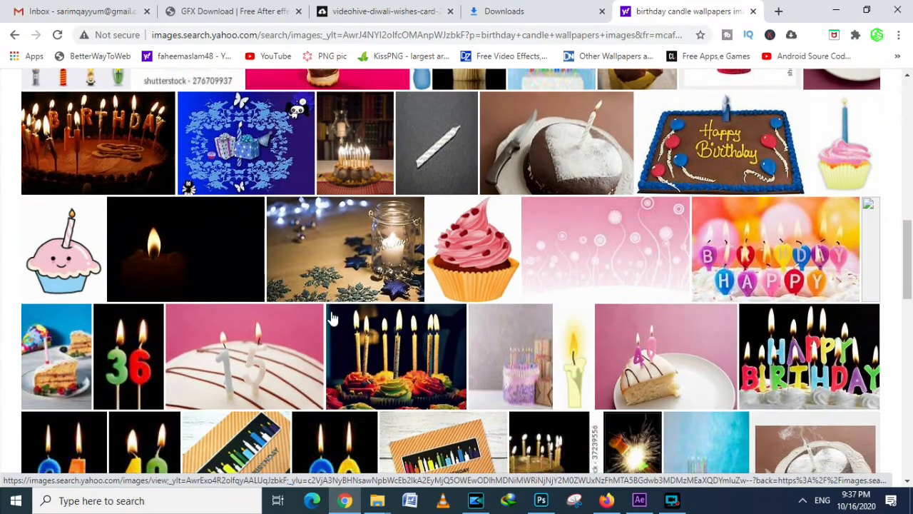
pyautogui.scroll(-3)
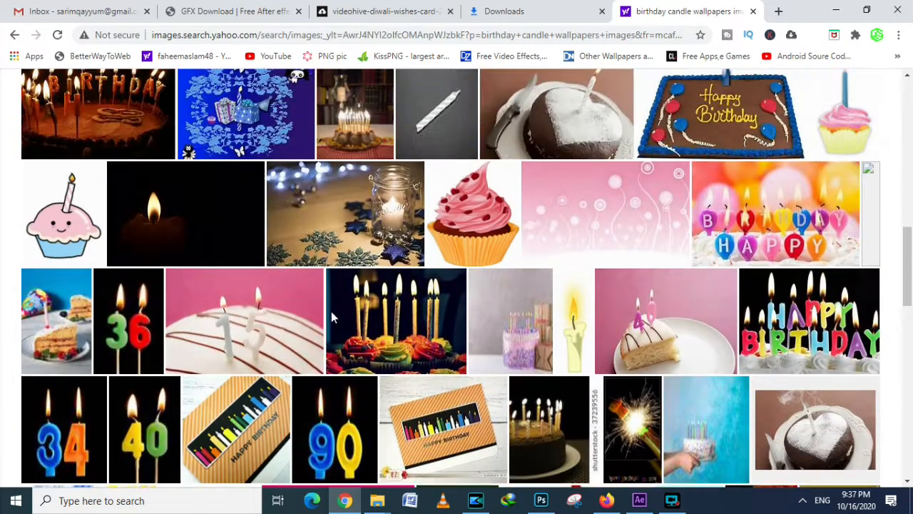
pyautogui.scroll(3)
pyautogui.write('s')
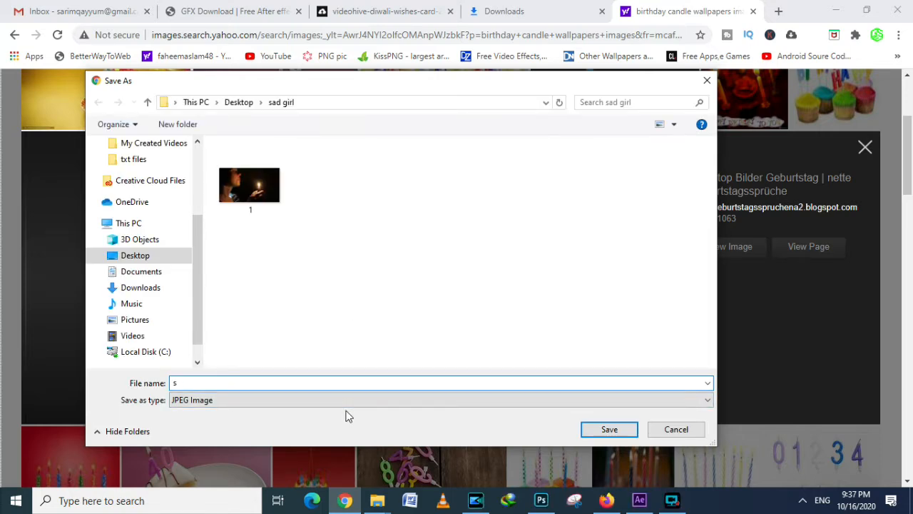
# Save the cake photo to the desktop as a JPEG named 'sample wallaper'.
pyautogui.write('ample')
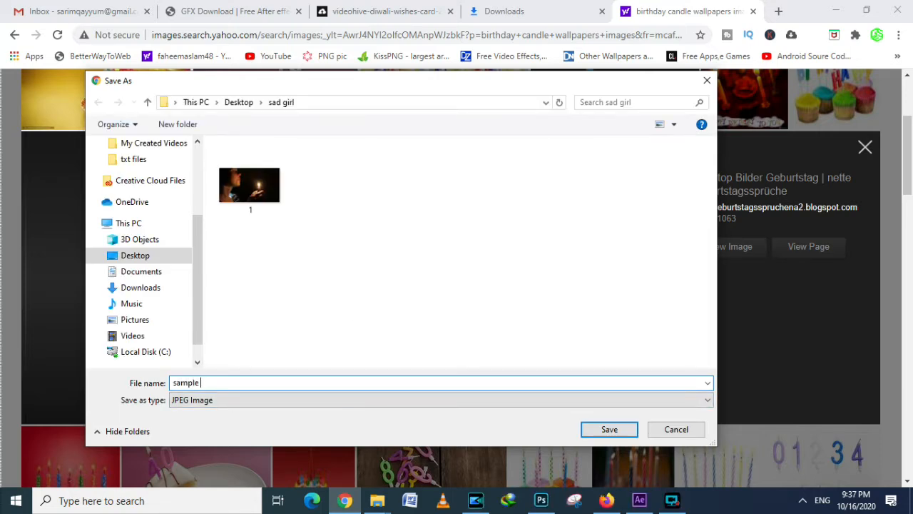
pyautogui.write('wallaper')
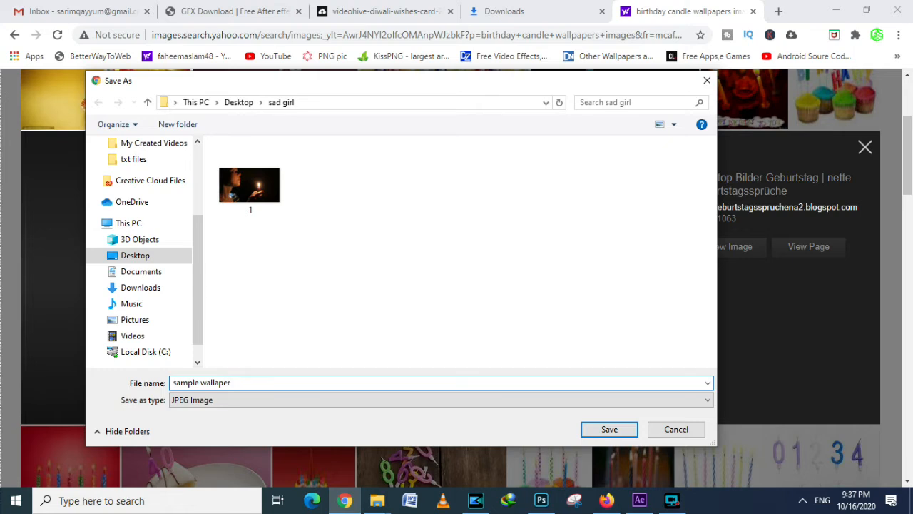
pyautogui.click(134, 254)
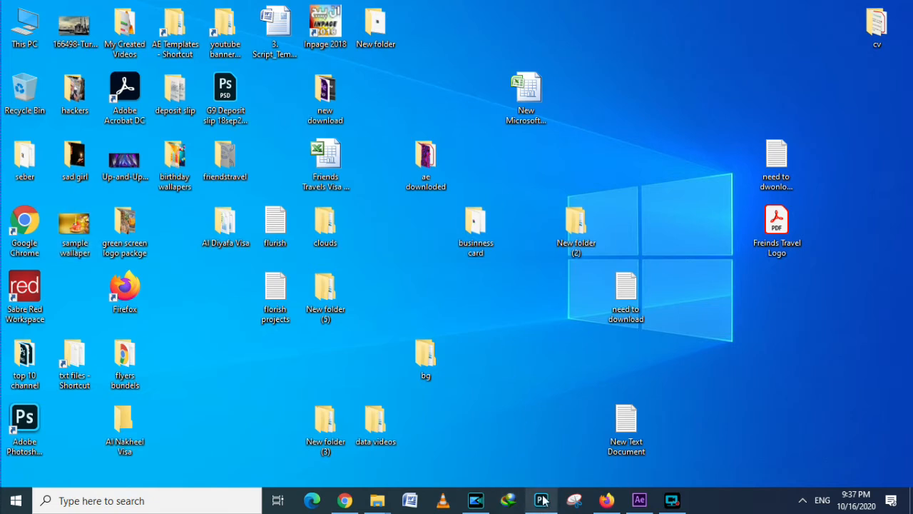
# Open the saved cake photo from the desktop in Adobe Photoshop.
pyautogui.click(542, 499)
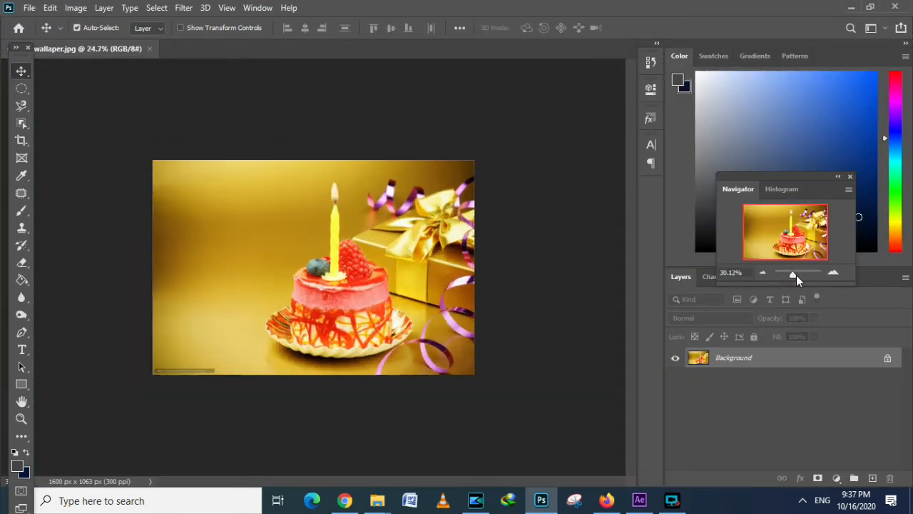
# Patch out the candle flame and its leftover glow so only the wick remains on the golden background.
pyautogui.moveTo(792, 273); pyautogui.dragTo(801, 272)
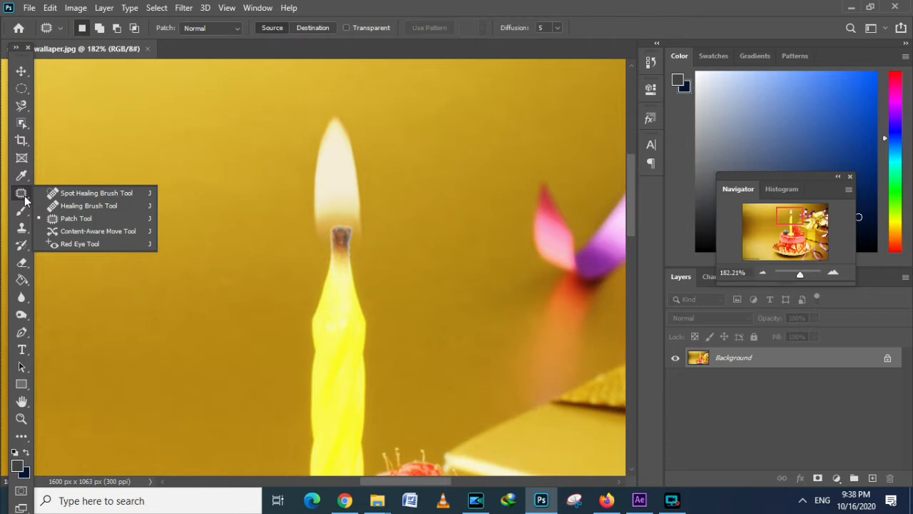
pyautogui.moveTo(74, 218)
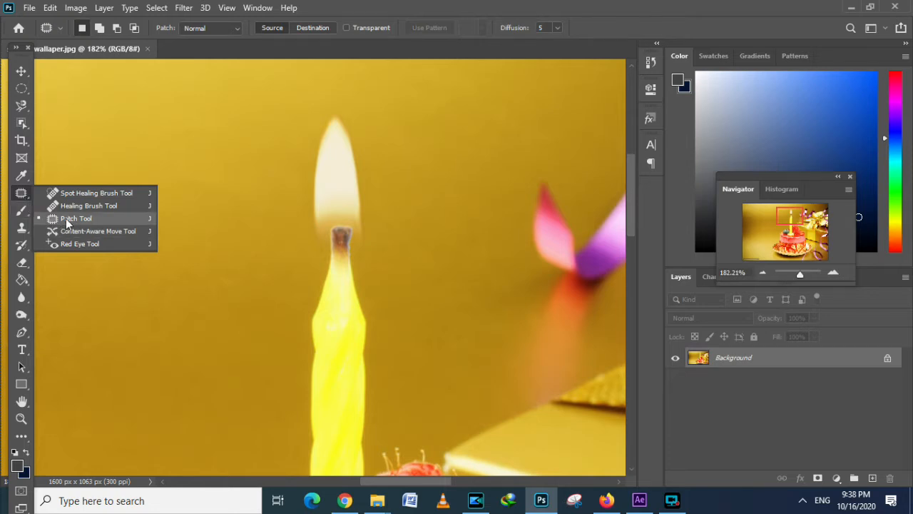
pyautogui.click(76, 218)
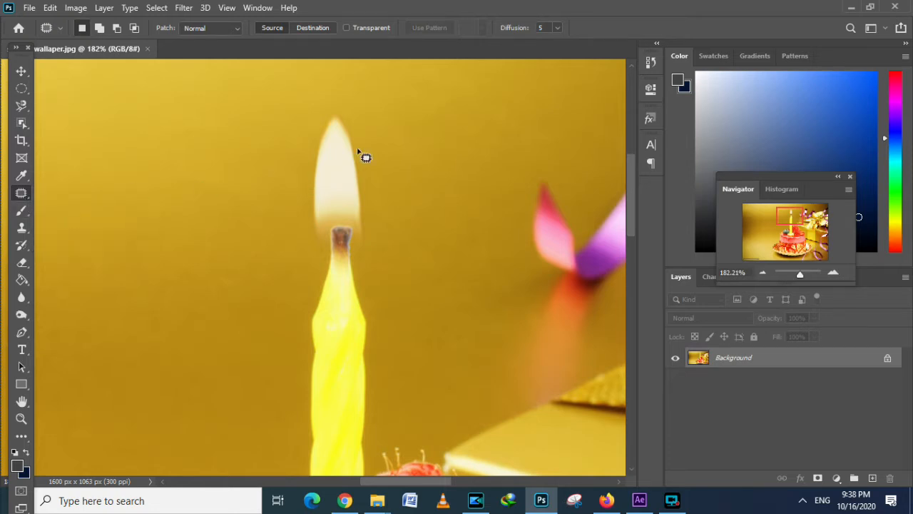
pyautogui.moveTo(364, 150); pyautogui.dragTo(360, 257)
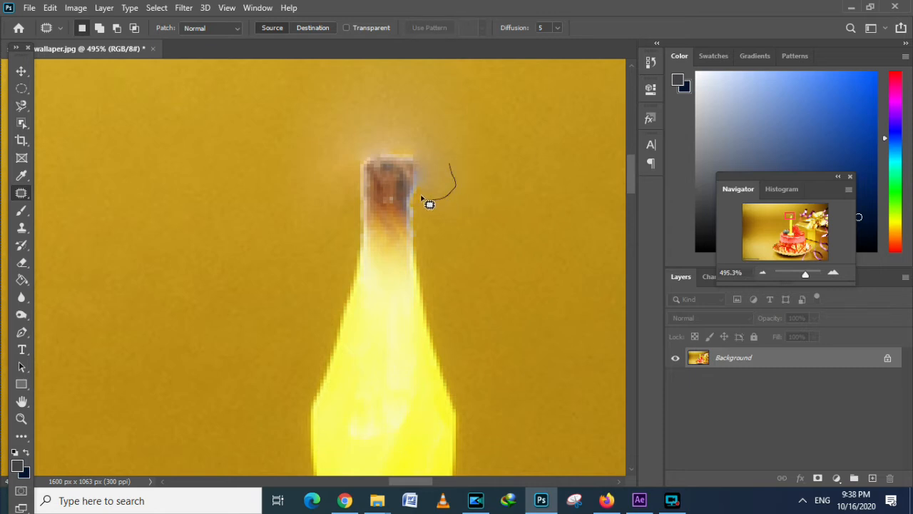
pyautogui.moveTo(428, 203); pyautogui.dragTo(374, 168)
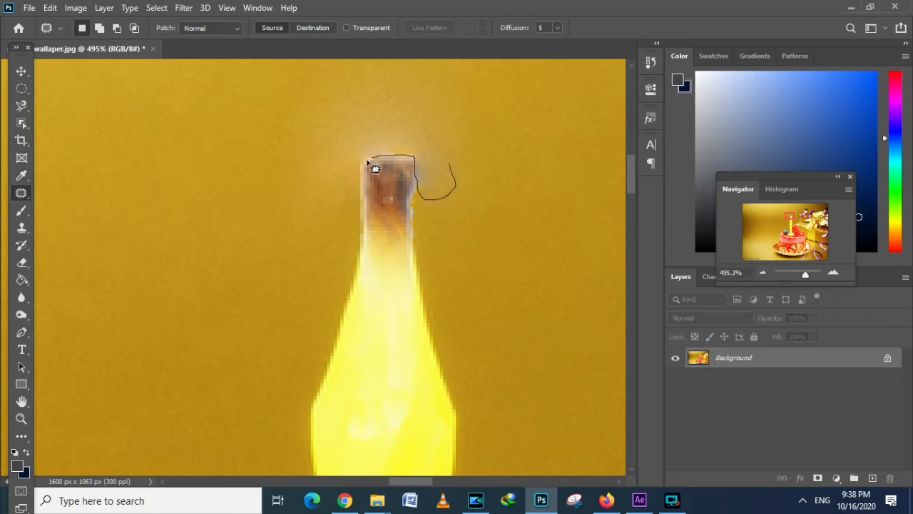
pyautogui.moveTo(371, 159); pyautogui.dragTo(428, 103)
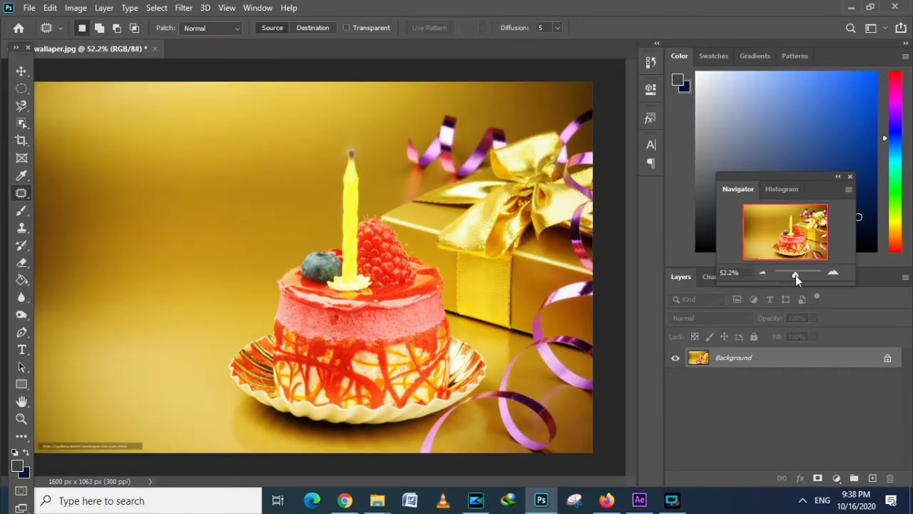
pyautogui.moveTo(797, 272); pyautogui.dragTo(792, 272)
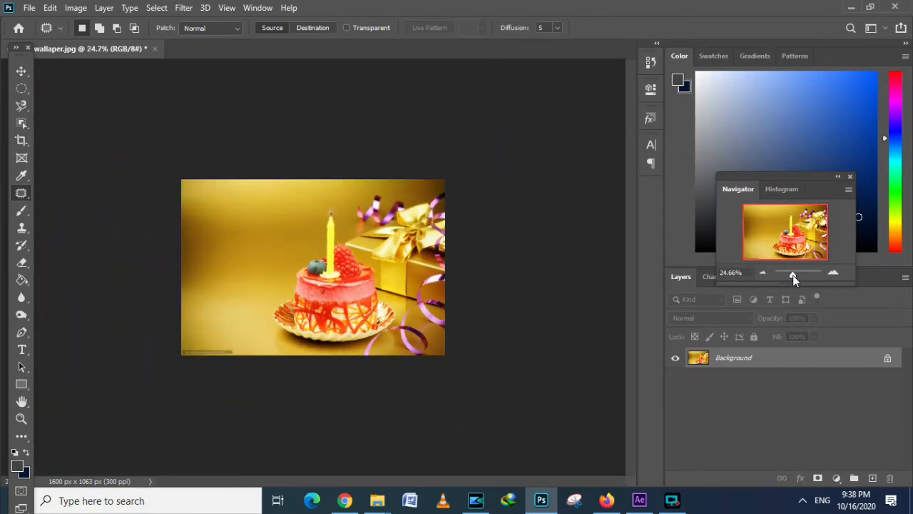
pyautogui.moveTo(792, 274); pyautogui.dragTo(813, 274)
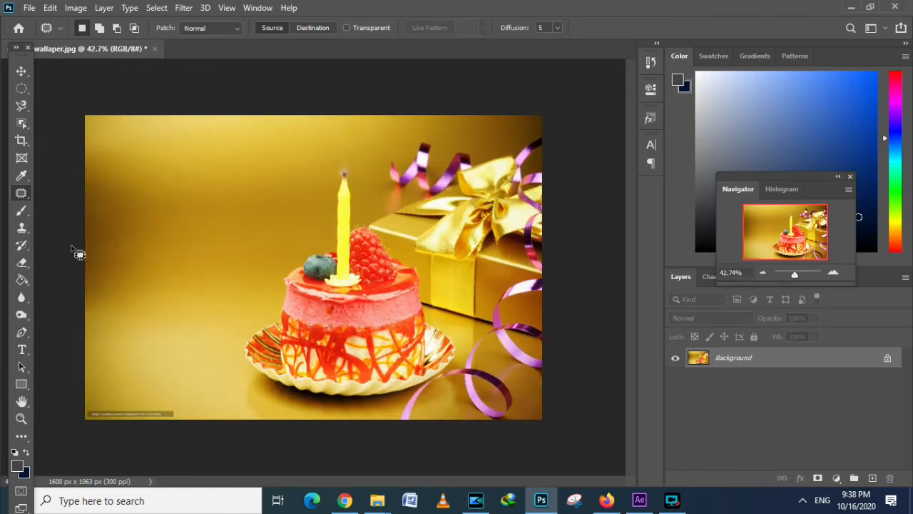
pyautogui.moveTo(174, 429)
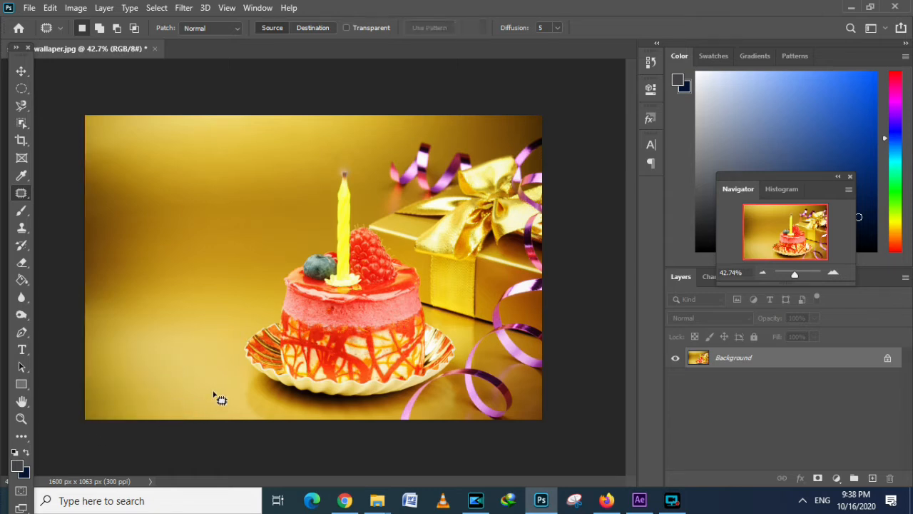
# Save the edited photo as a JPEG copy named 'sample wallaper modified' with default quality.
pyautogui.click(31, 8)
pyautogui.write('sample wallaper')
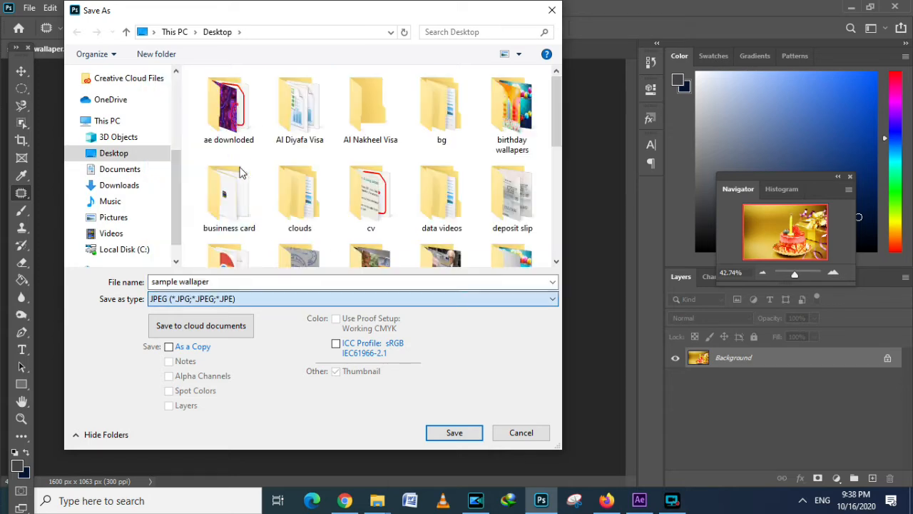
pyautogui.click(265, 281)
pyautogui.write(' m')
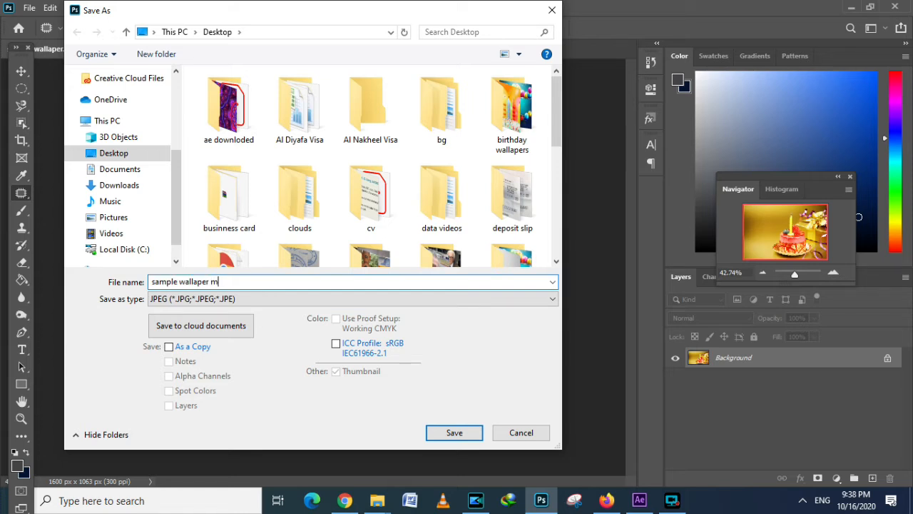
pyautogui.write('odified')
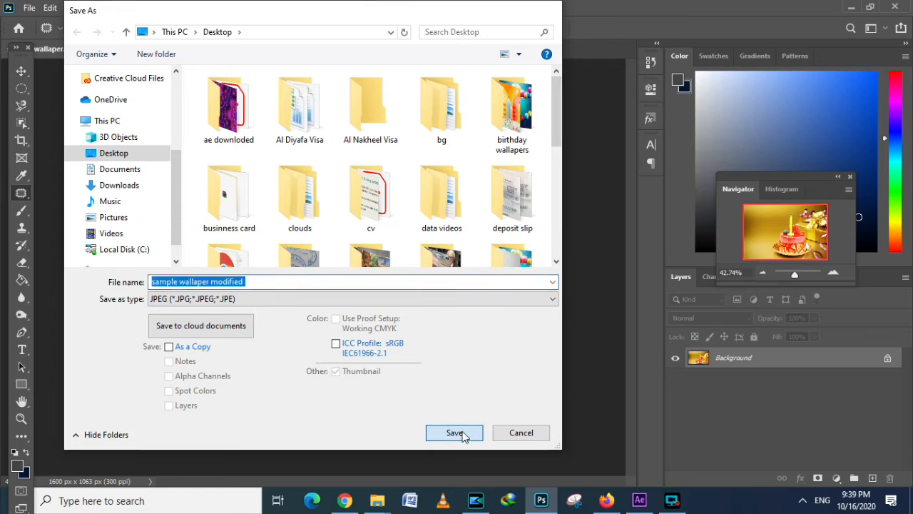
pyautogui.click(454, 433)
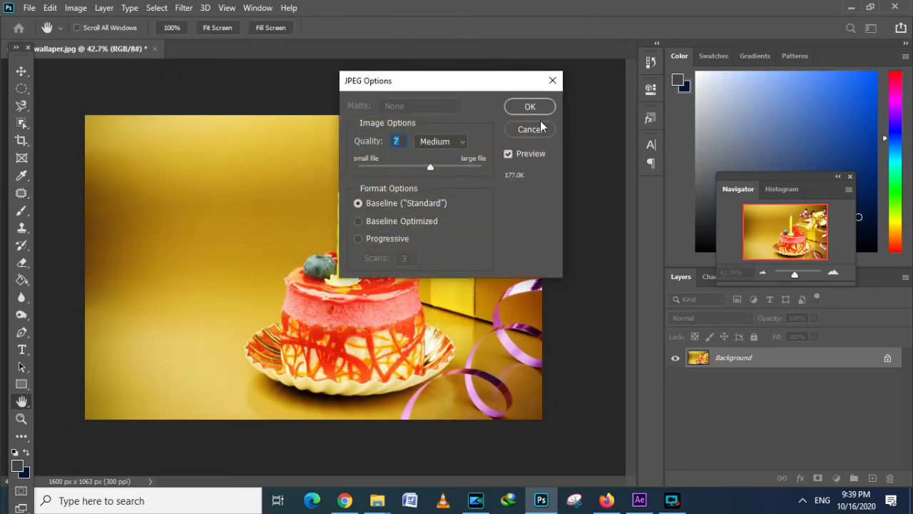
pyautogui.click(530, 106)
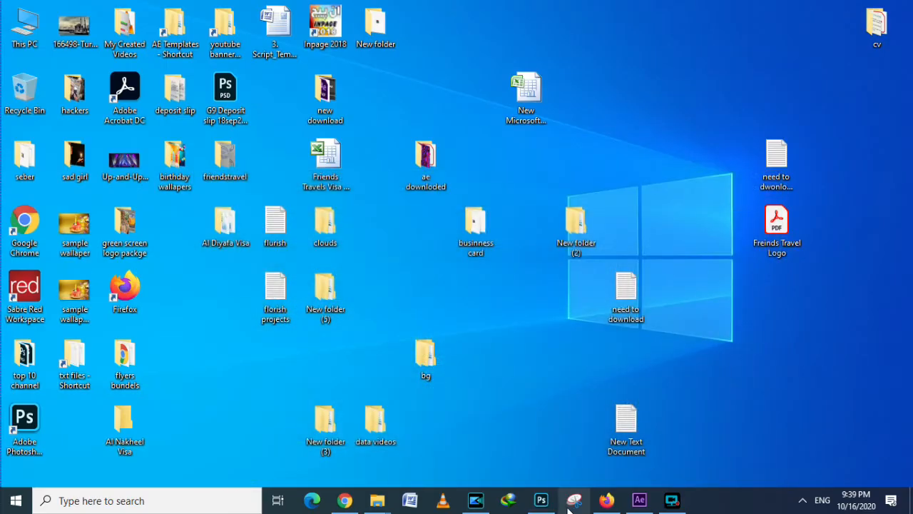
# Import the modified cake photo onto track 1 and stretch it to fill the video frame.
pyautogui.click(473, 499)
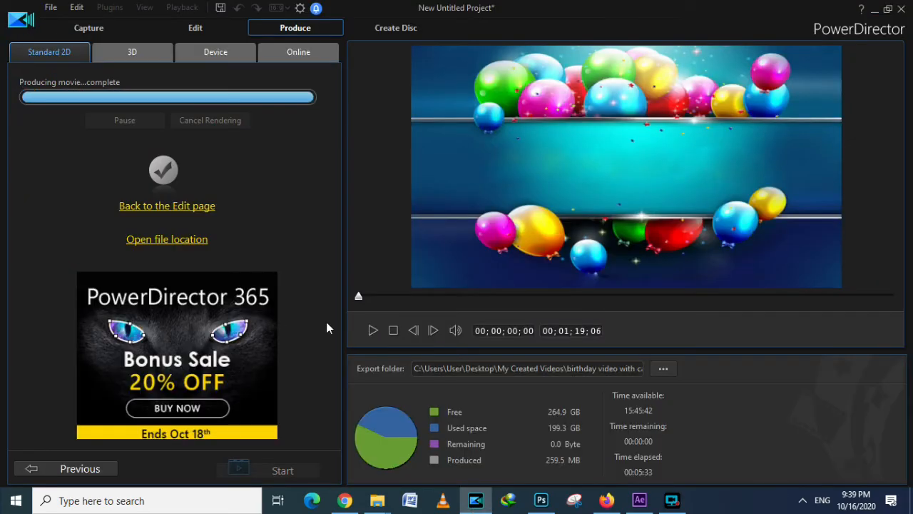
pyautogui.click(194, 27)
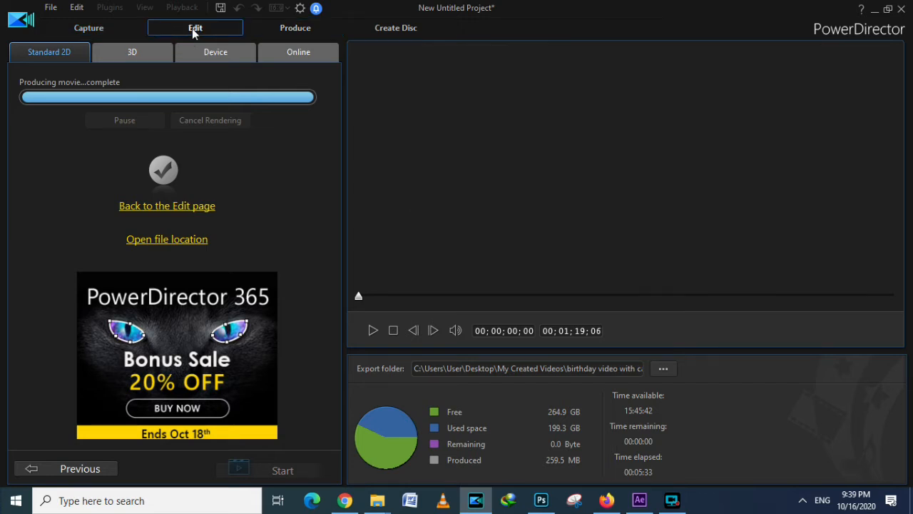
pyautogui.click(165, 205)
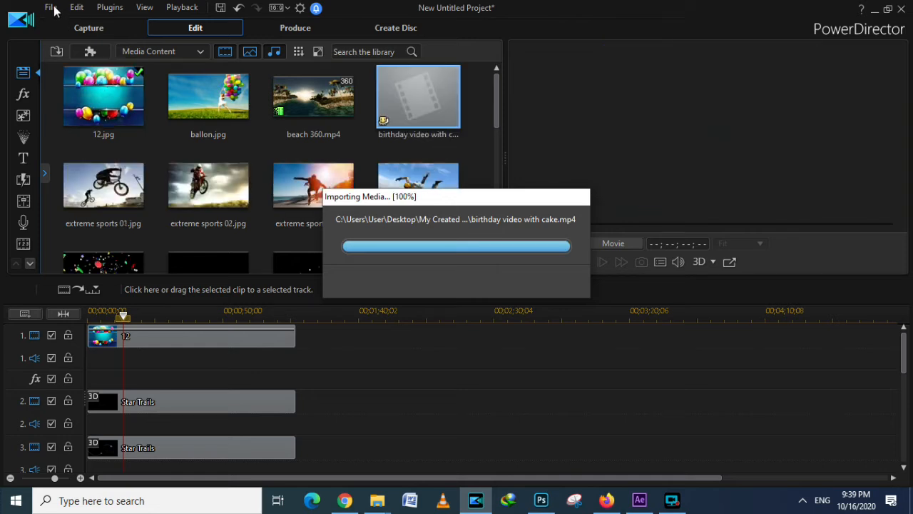
pyautogui.moveTo(52, 14)
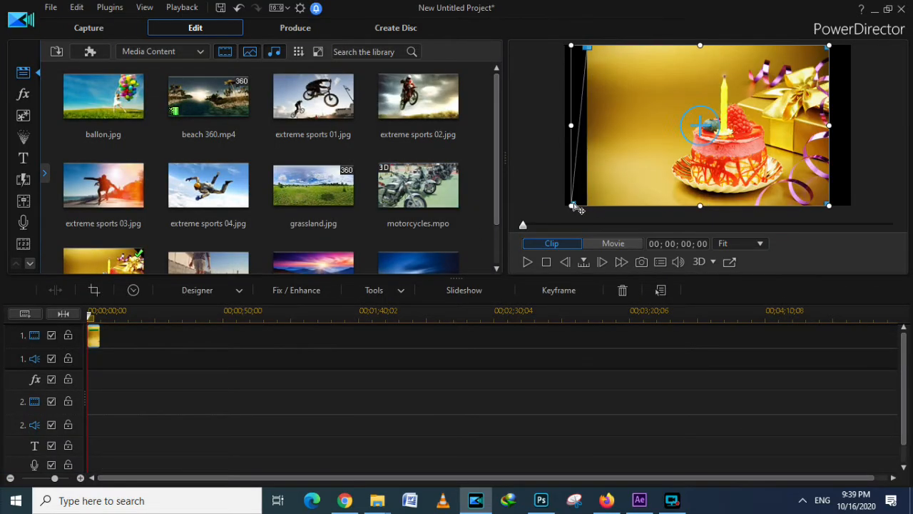
pyautogui.moveTo(571, 206); pyautogui.dragTo(588, 55)
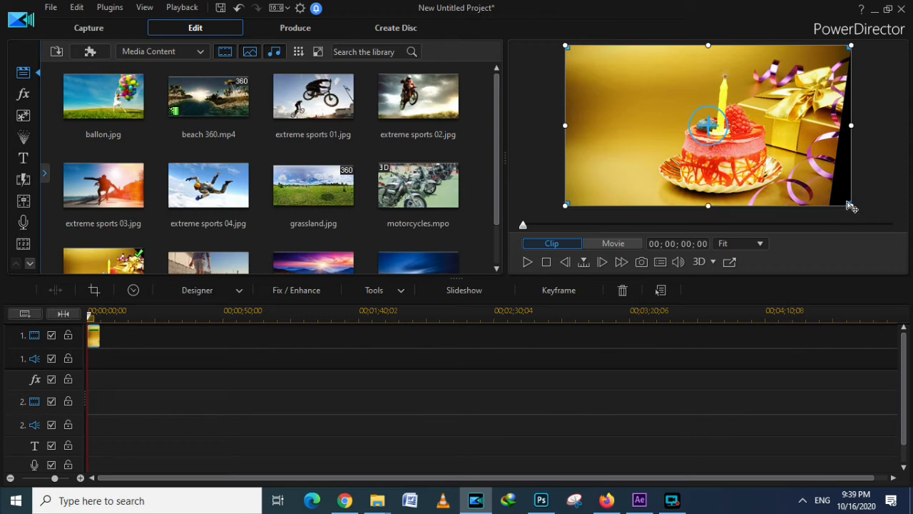
pyautogui.click(612, 242)
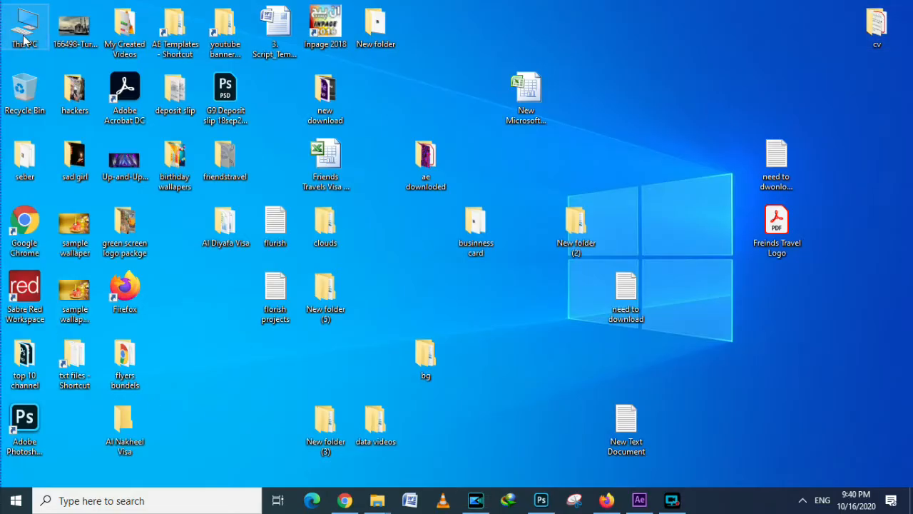
# Browse to Local Disk C > MY Files > video Element to reach CandleFlame01.mov for track 2.
pyautogui.doubleClick(22, 21)
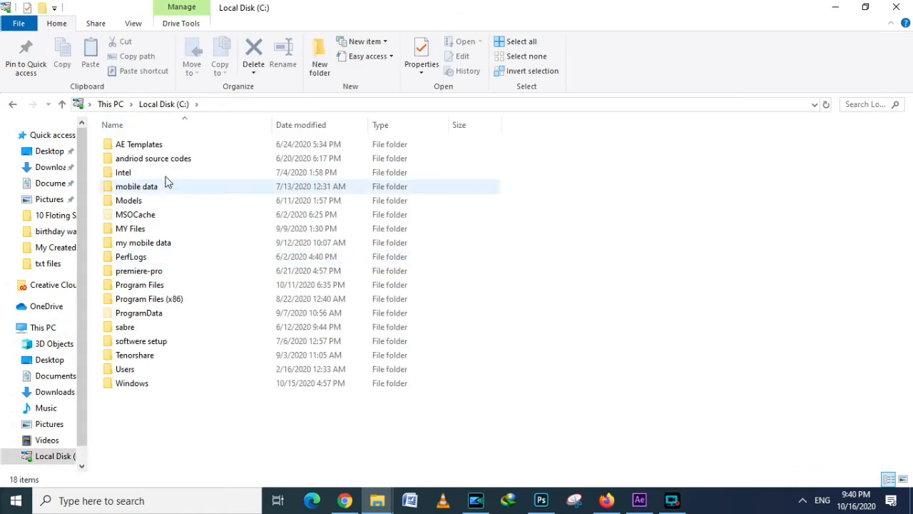
pyautogui.click(130, 228)
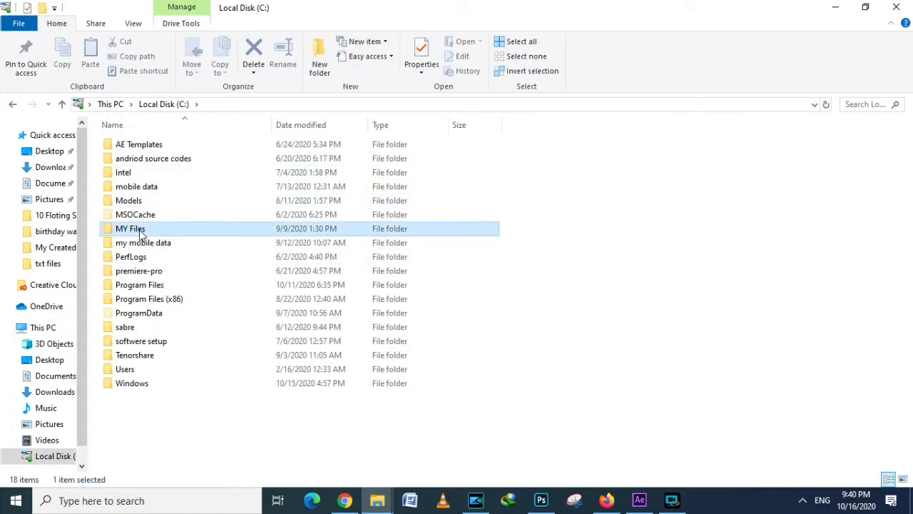
pyautogui.doubleClick(130, 228)
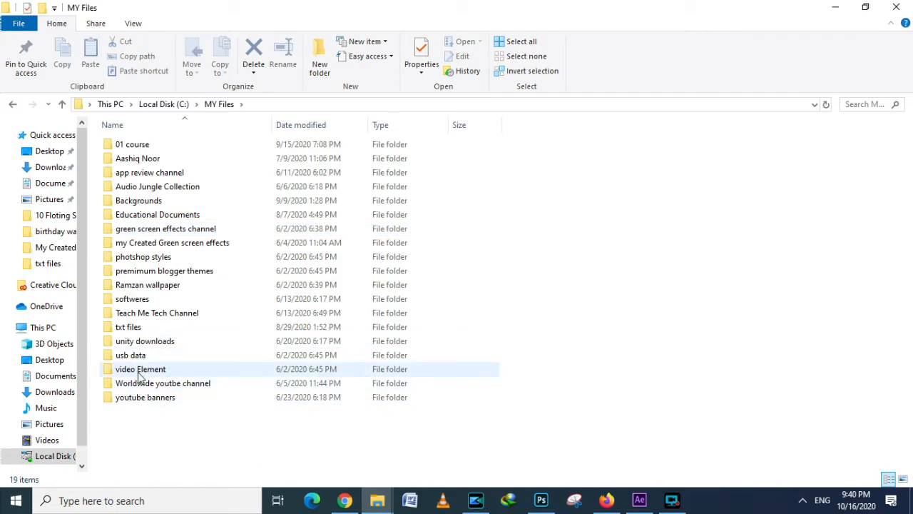
pyautogui.doubleClick(140, 368)
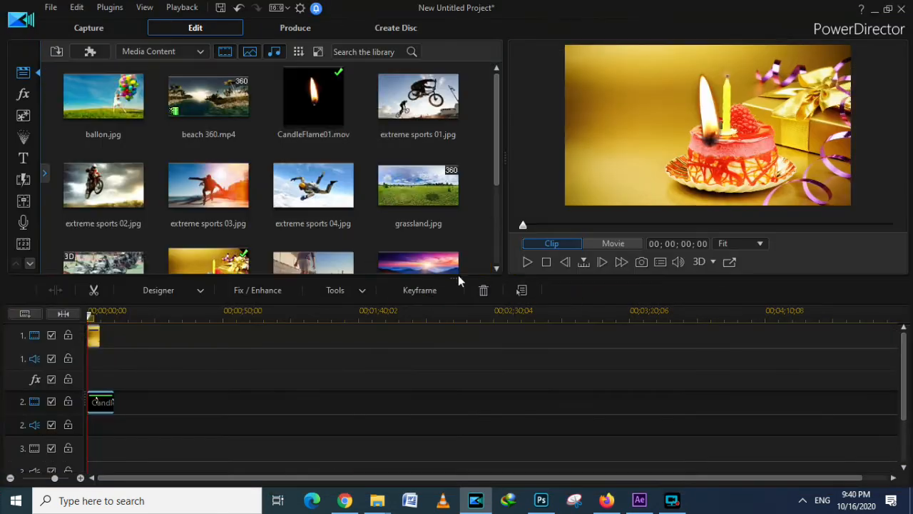
# Zoom the timeline in and open the CandleFlame01 clip in the PiP Designer.
pyautogui.click(91, 336)
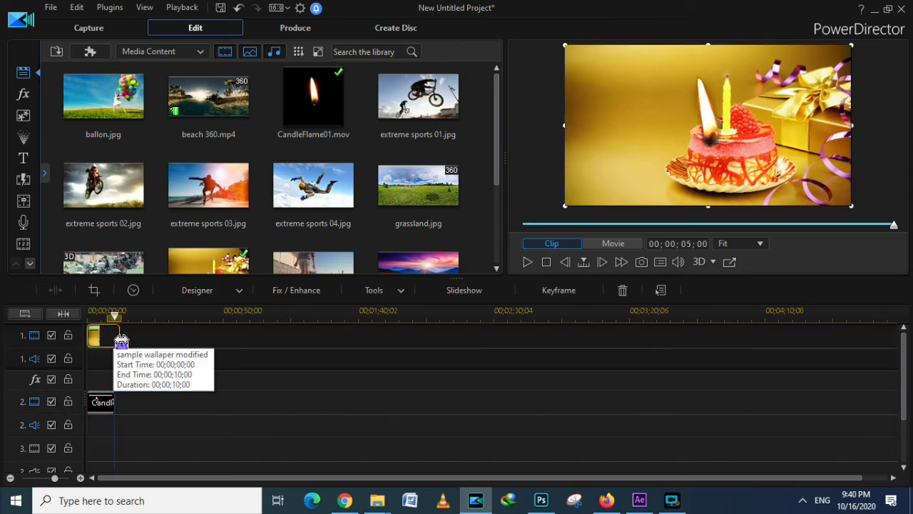
pyautogui.moveTo(117, 336); pyautogui.dragTo(140, 335)
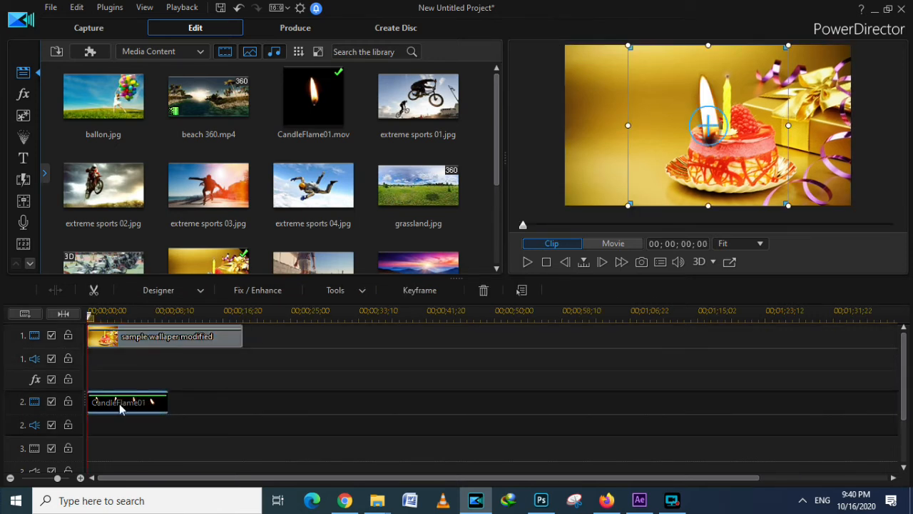
pyautogui.doubleClick(127, 402)
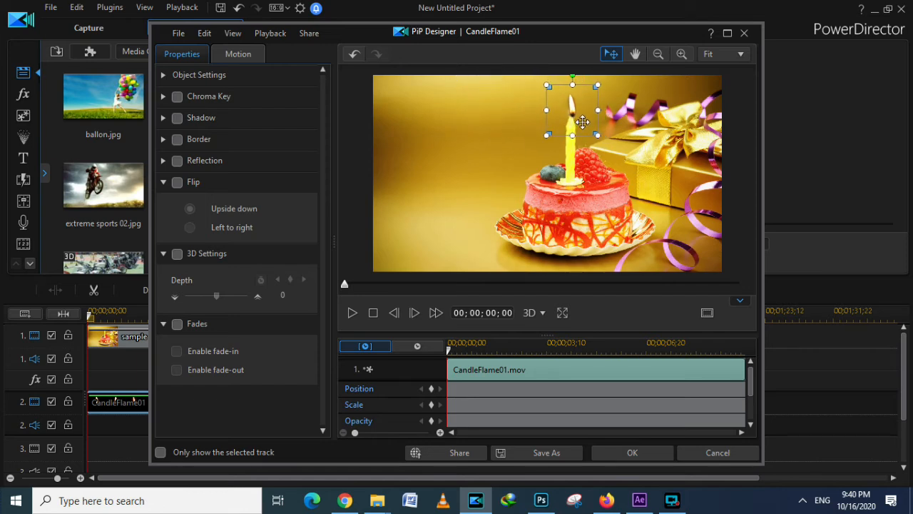
# Place the flame object on the candle wick, preview it, and apply the placement.
pyautogui.click(682, 54)
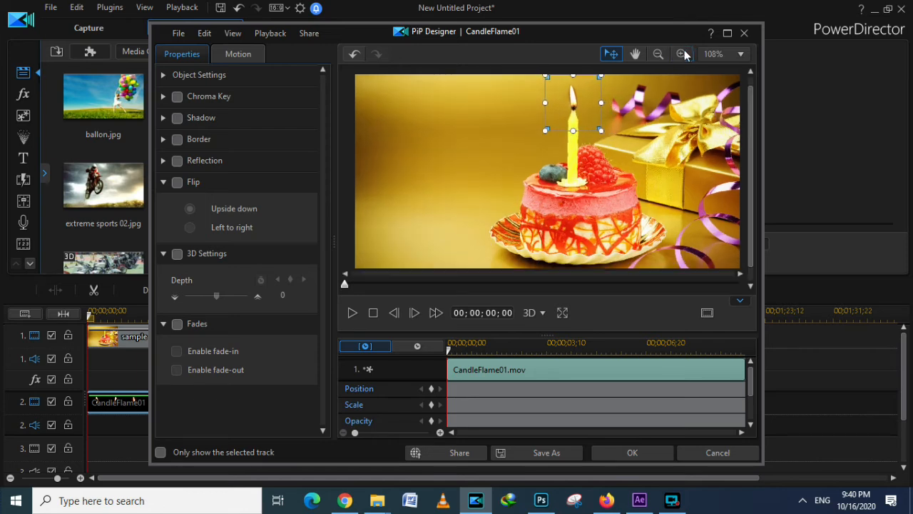
pyautogui.click(682, 55)
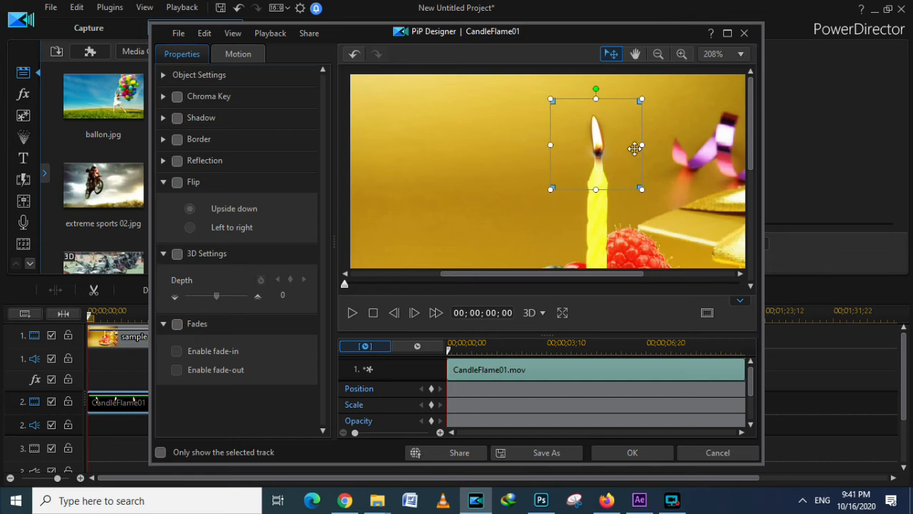
pyautogui.click(351, 312)
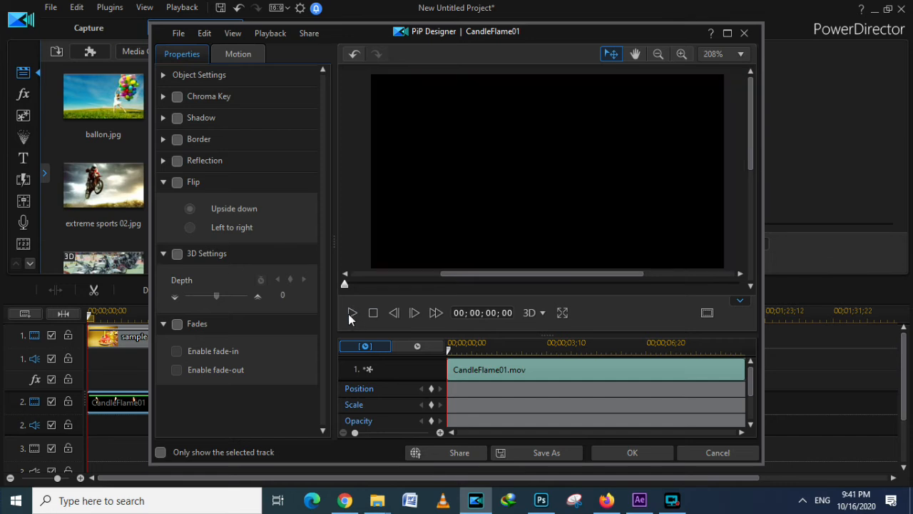
pyautogui.click(351, 312)
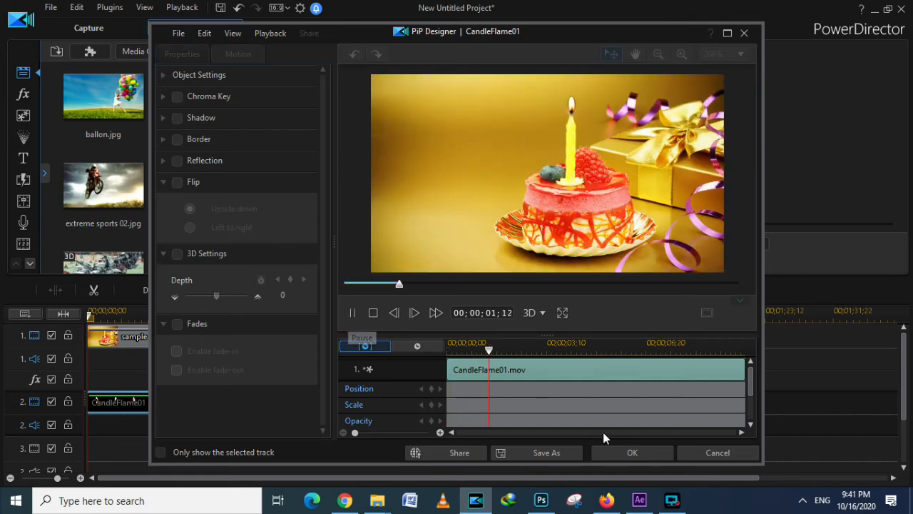
pyautogui.click(633, 452)
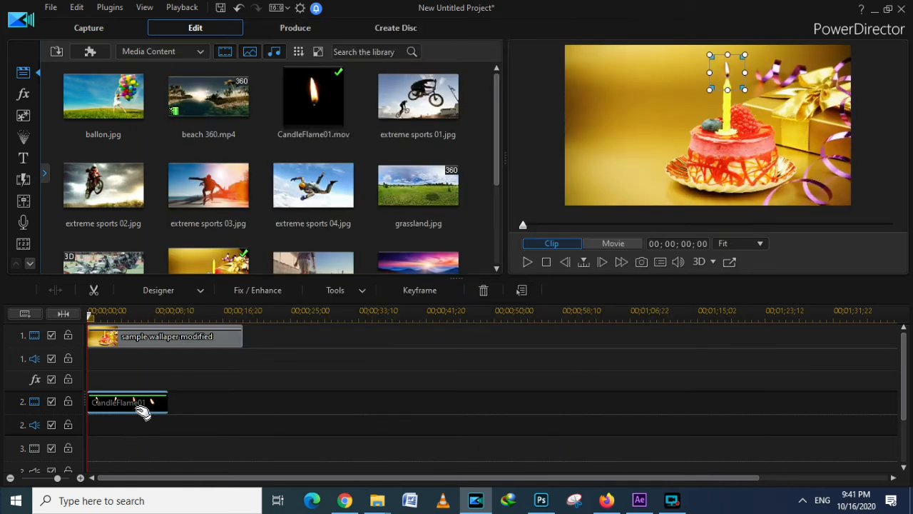
pyautogui.moveTo(337, 405)
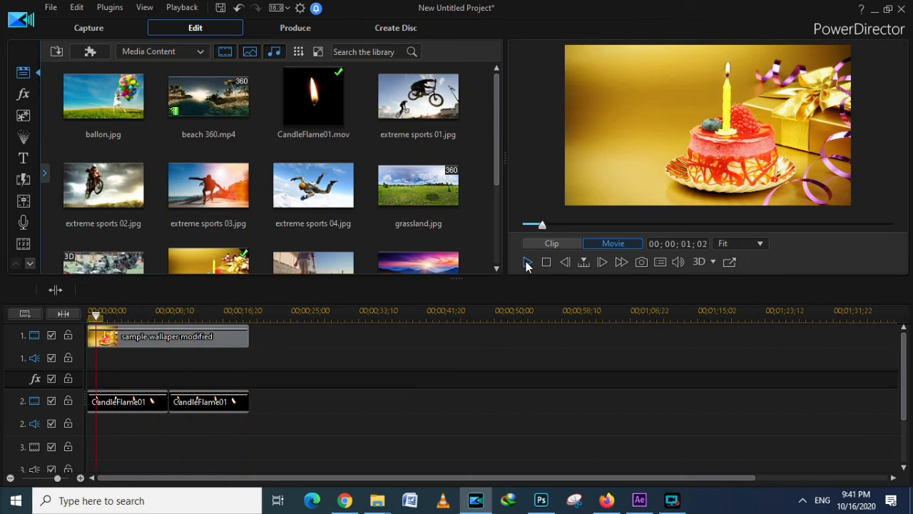
# Preview the movie with two back-to-back CandleFlame01 clips on the wick, then pause.
pyautogui.click(528, 263)
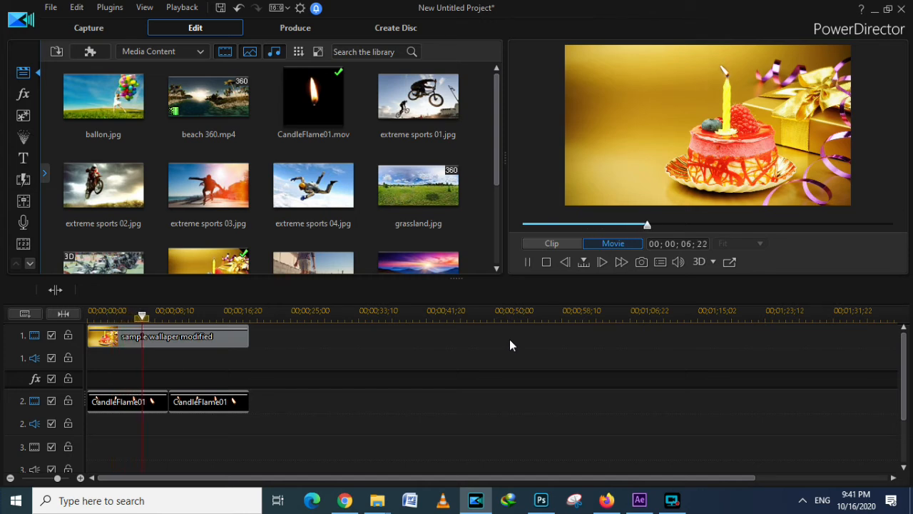
pyautogui.click(528, 263)
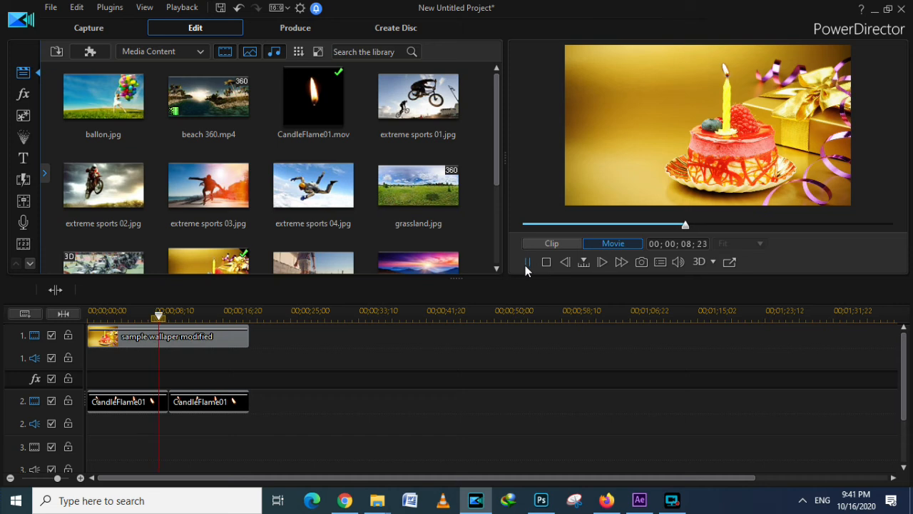
pyautogui.click(294, 28)
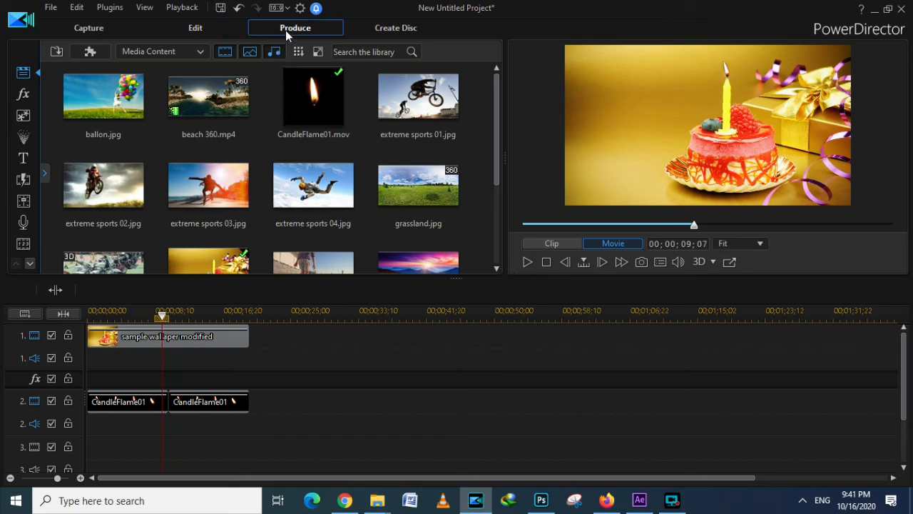
# Set the Produce export file to 'sample video Birthday.mp4' on the Desktop.
pyautogui.click(294, 27)
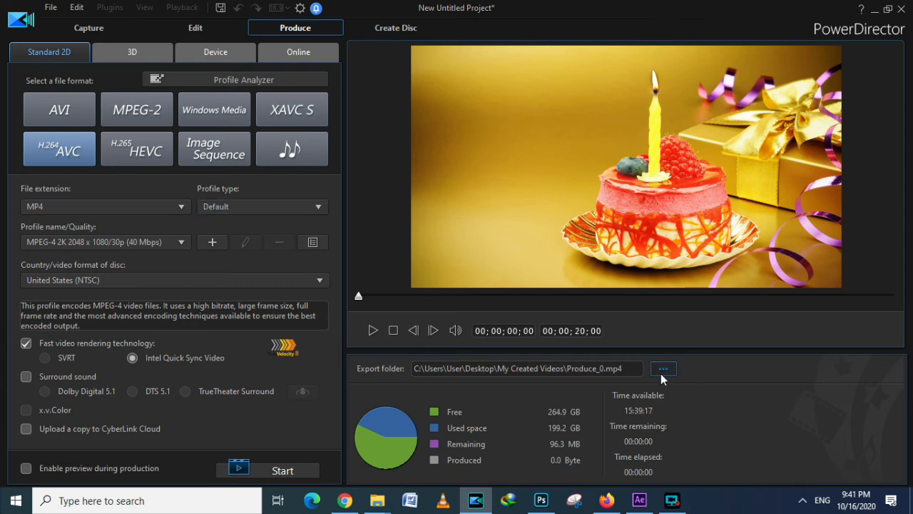
pyautogui.click(663, 368)
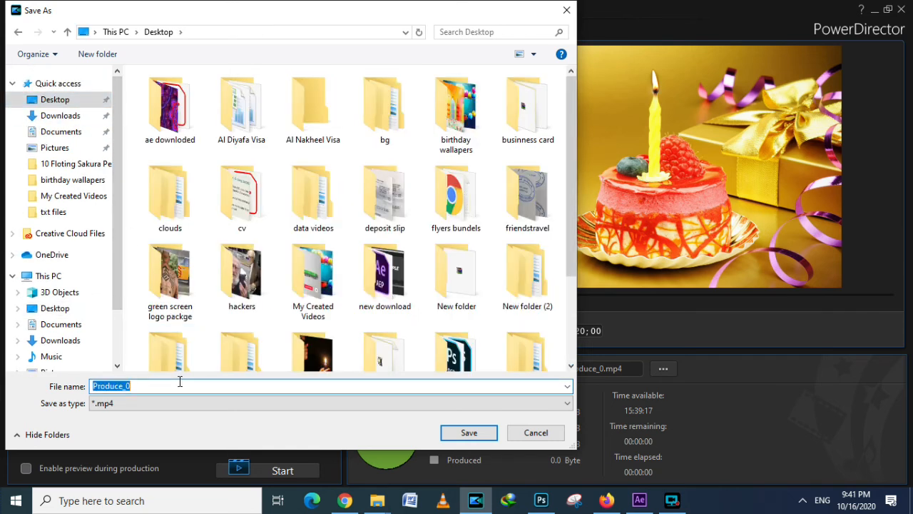
pyautogui.write('samp')
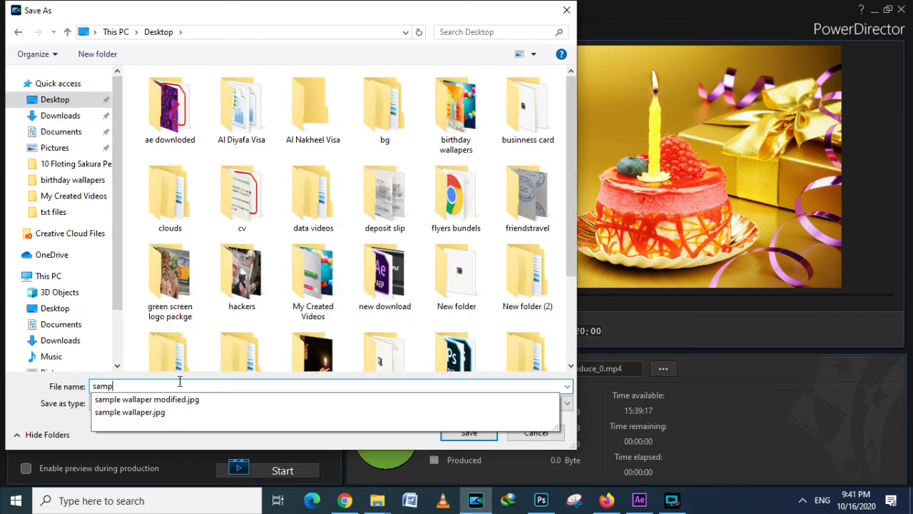
pyautogui.write('sample video f')
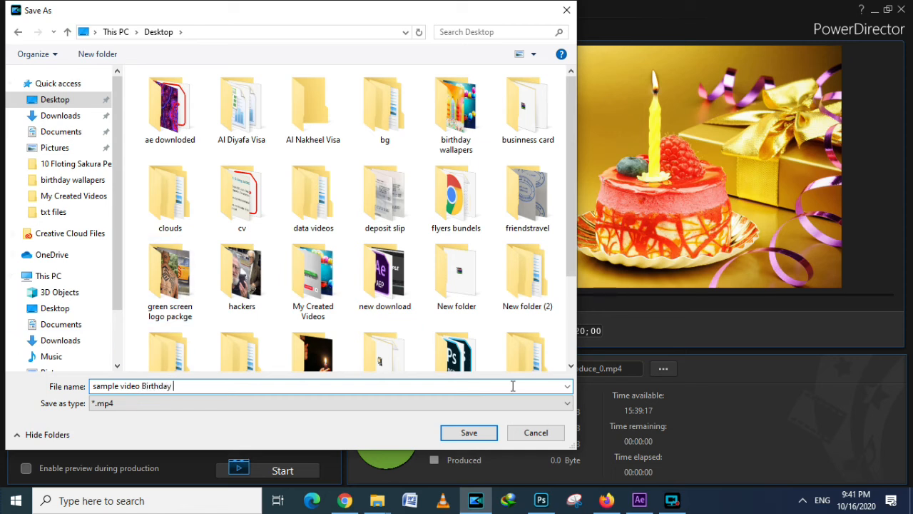
pyautogui.click(469, 433)
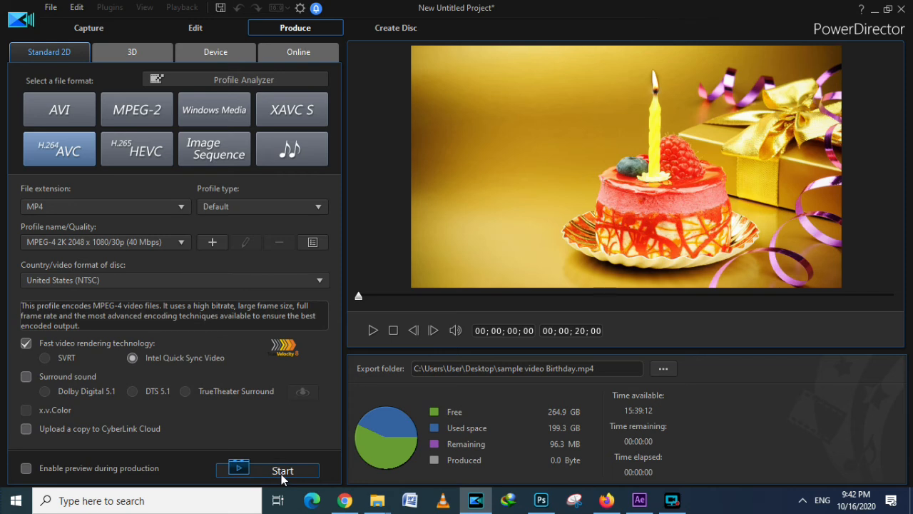
# Start rendering and let the movie produce to sample video Birthday.mp4.
pyautogui.click(283, 471)
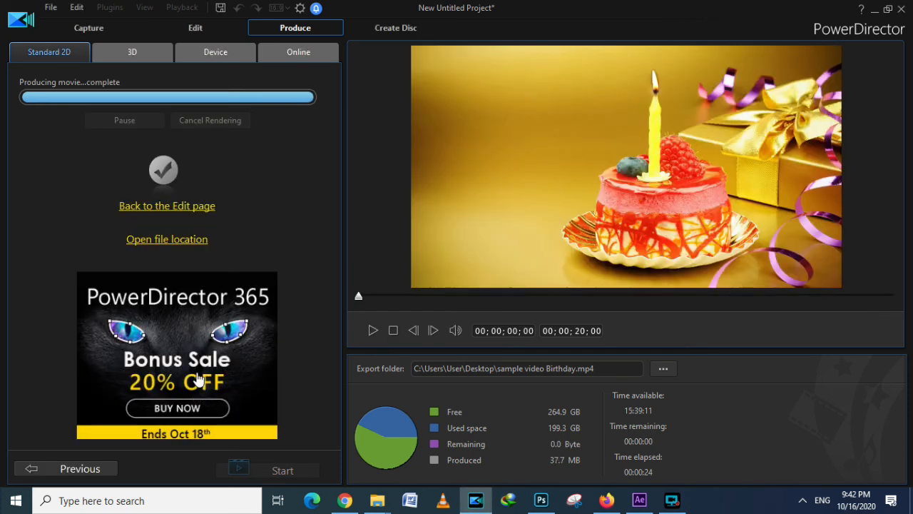
pyautogui.moveTo(164, 246)
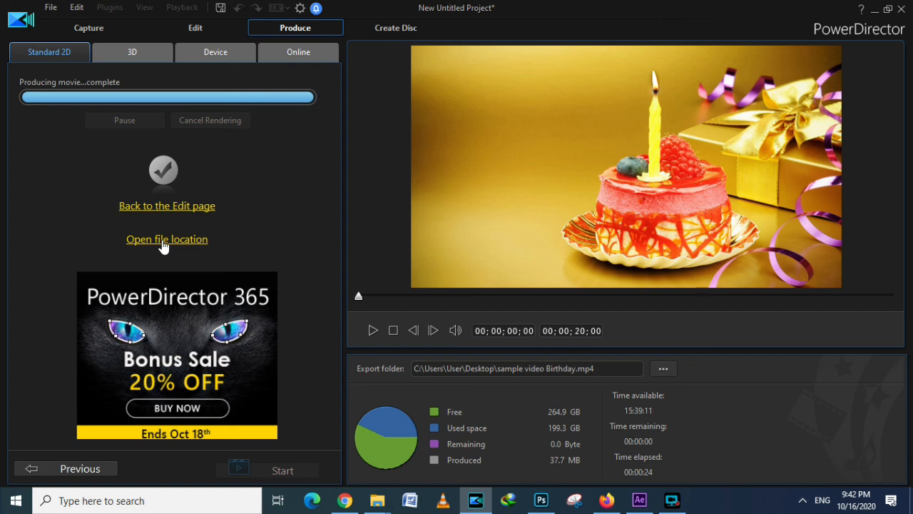
# Play the rendered sample video Birthday.mp4 from the Desktop folder in VLC.
pyautogui.click(167, 240)
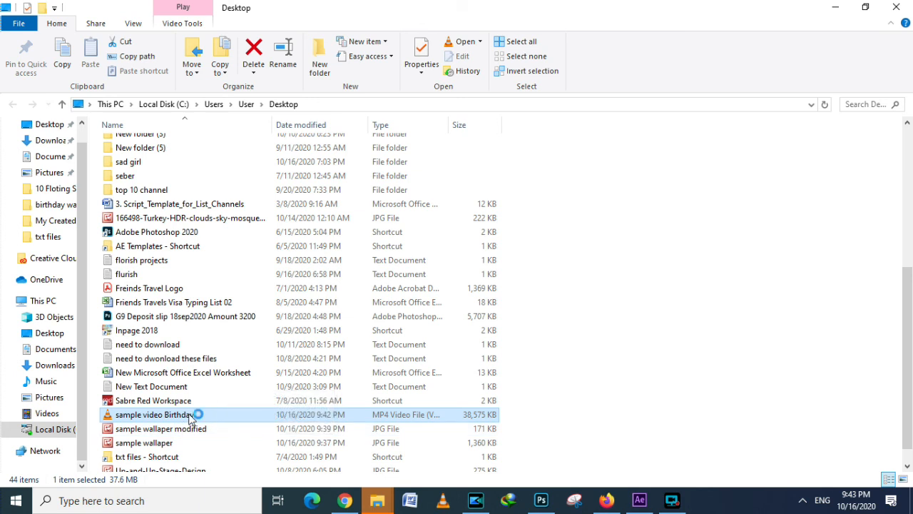
pyautogui.doubleClick(145, 414)
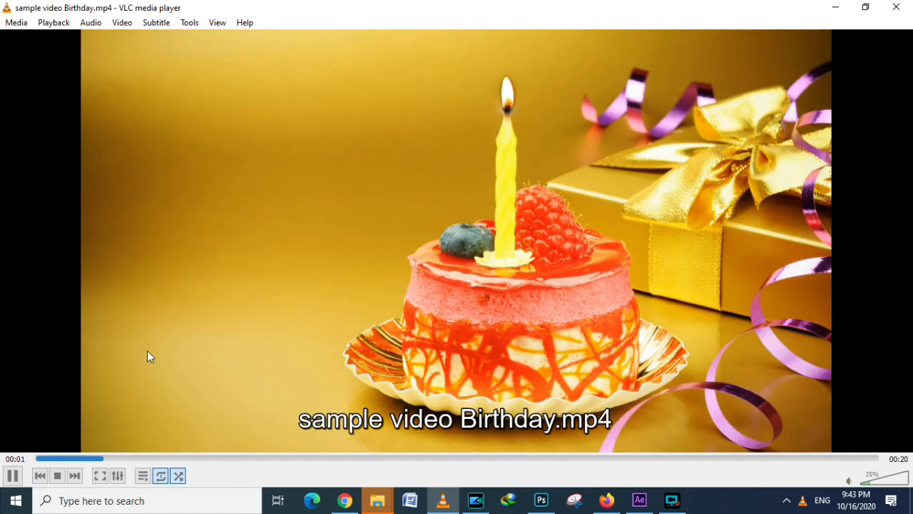